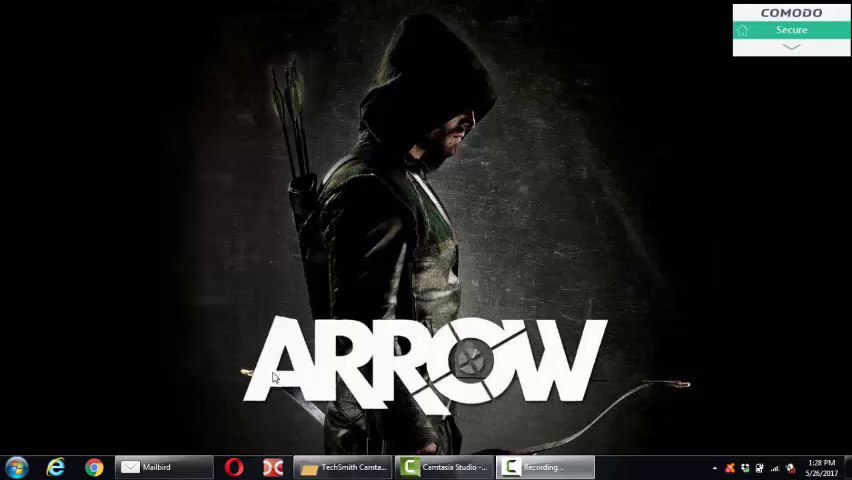
mouse_move(275, 385)
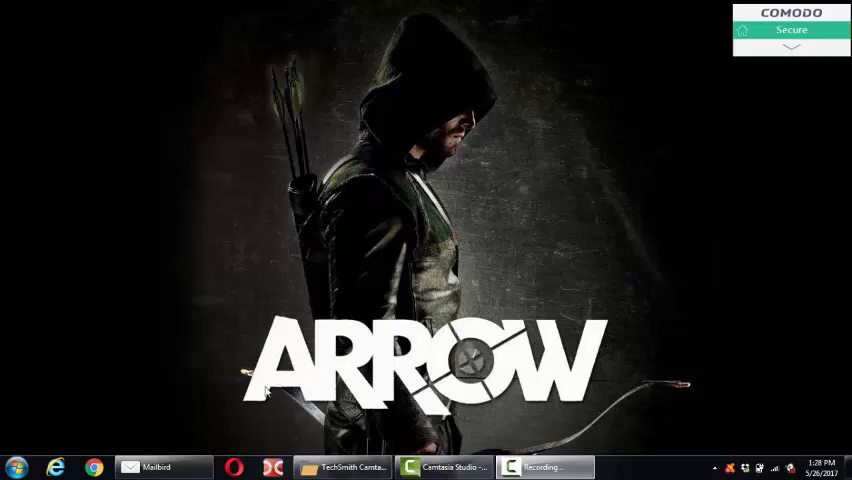
mouse_move(210, 428)
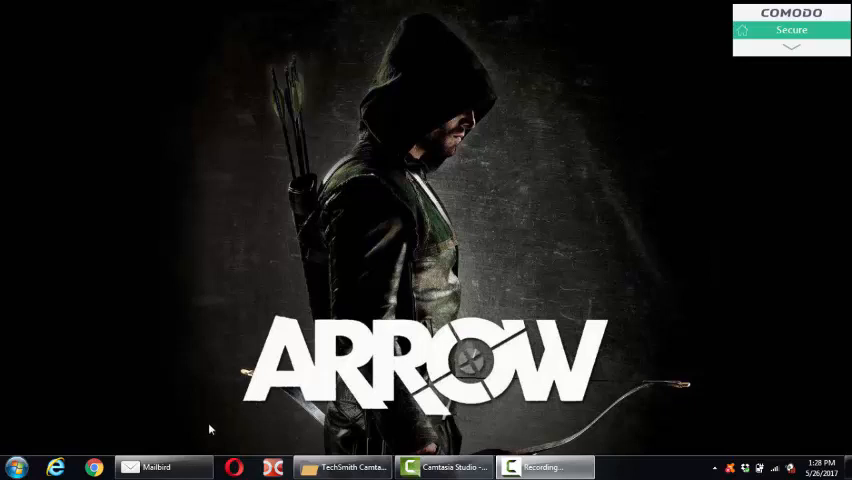
mouse_move(243, 415)
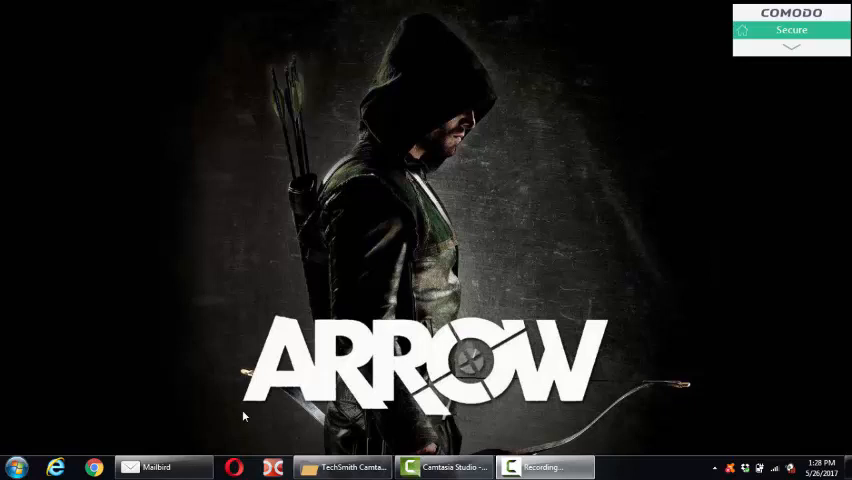
mouse_move(260, 412)
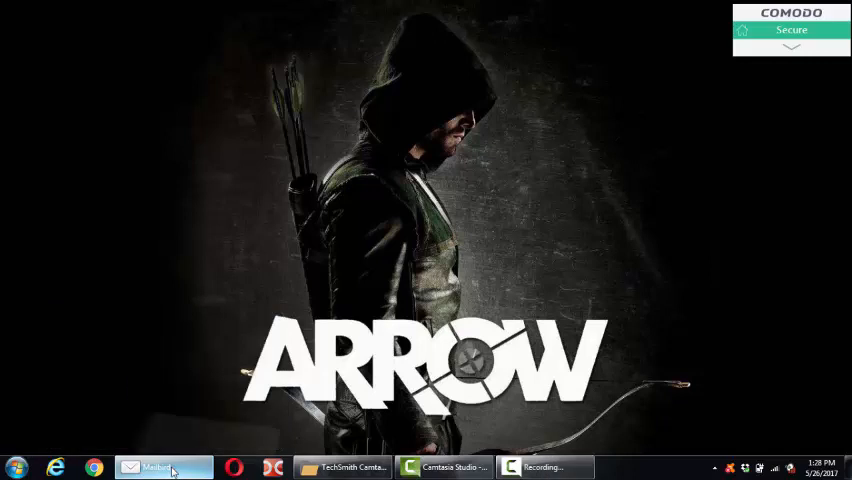
- Bring up Mailbird, scroll the inbox and open the 'Security alert for your linked Google account' email
click(163, 467)
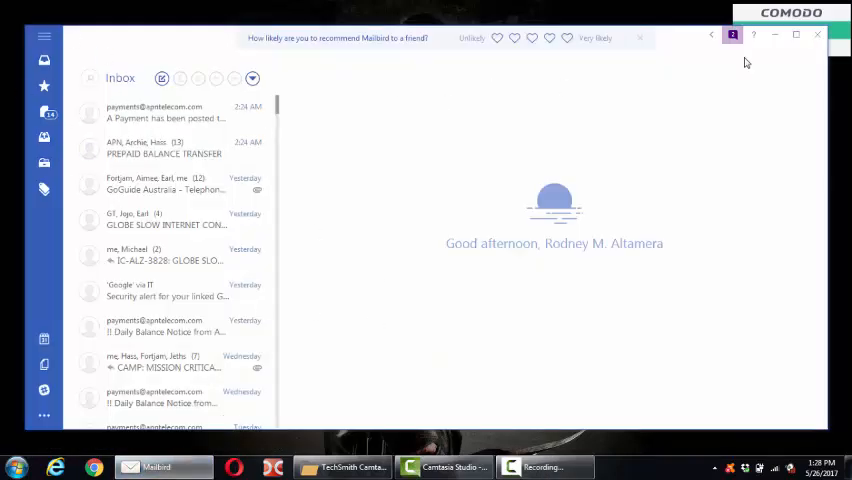
mouse_move(175, 120)
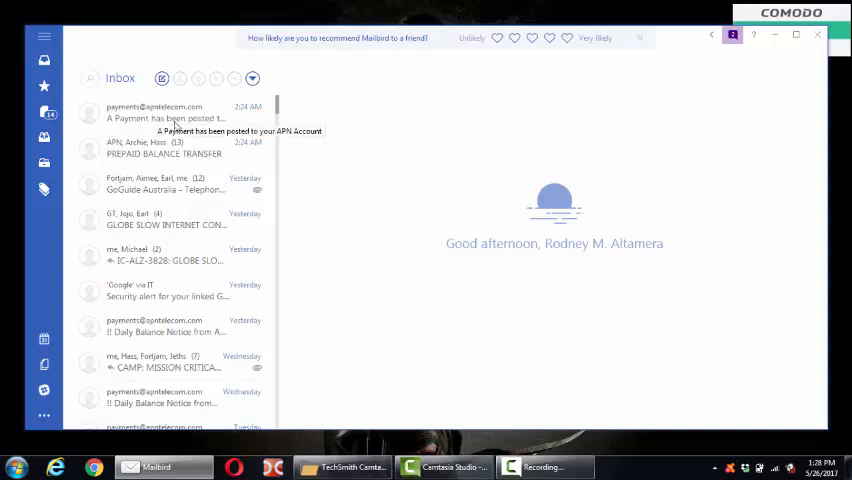
mouse_move(180, 197)
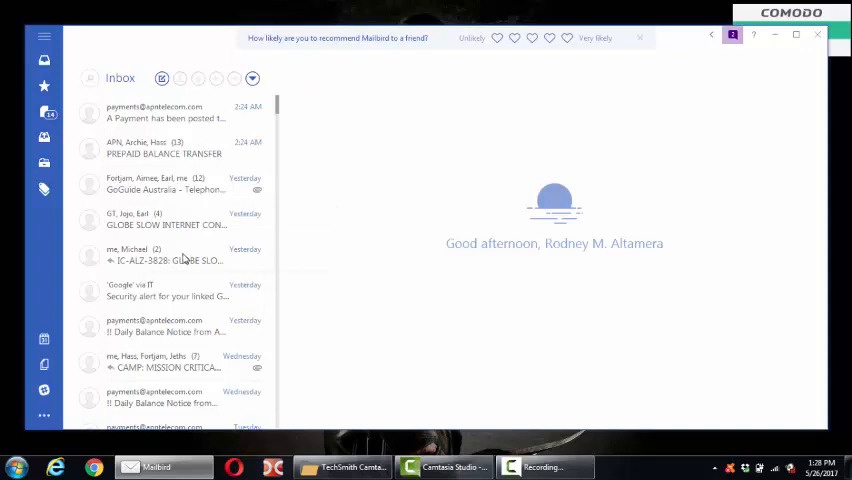
scroll(down, 3)
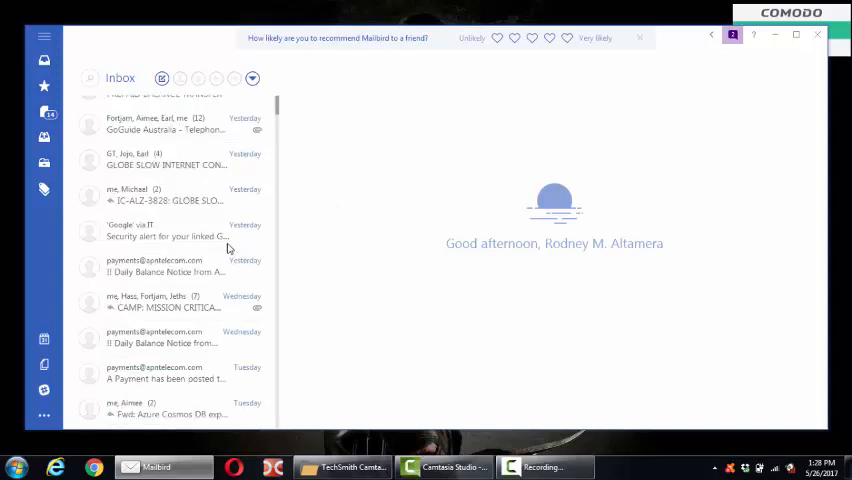
click(167, 230)
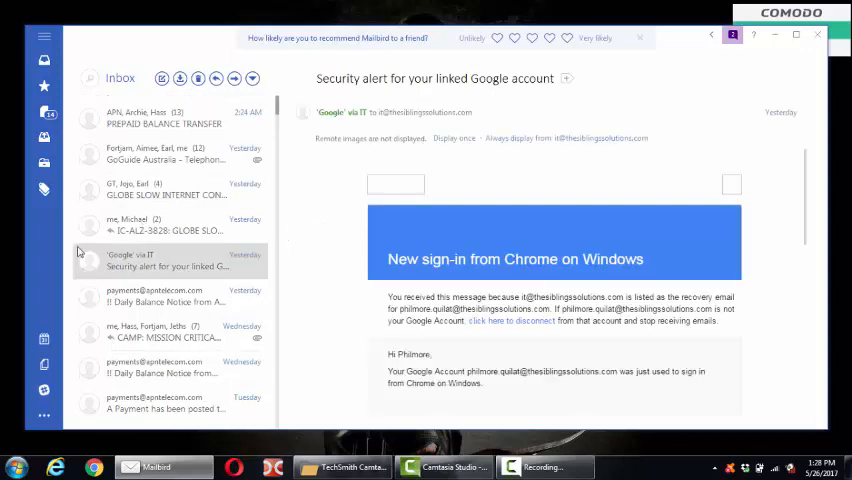
mouse_move(66, 238)
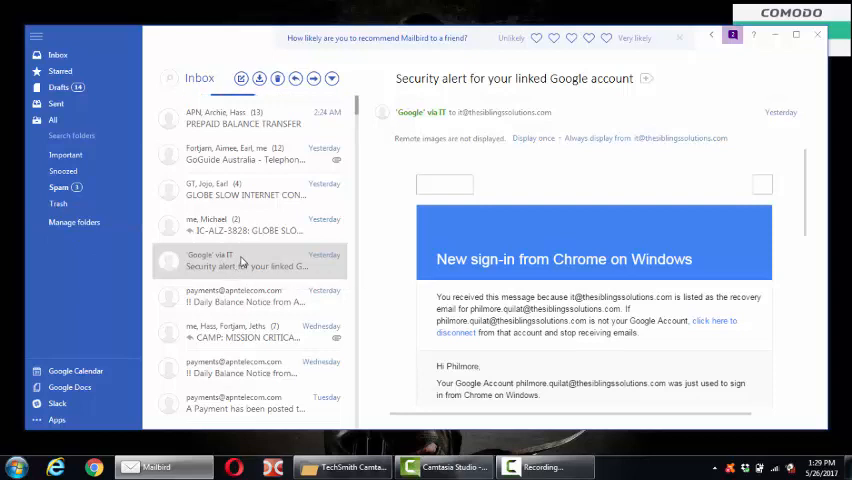
- Mark the security alert email as starred, check the Starred folder, then go back to the Inbox
right_click(240, 260)
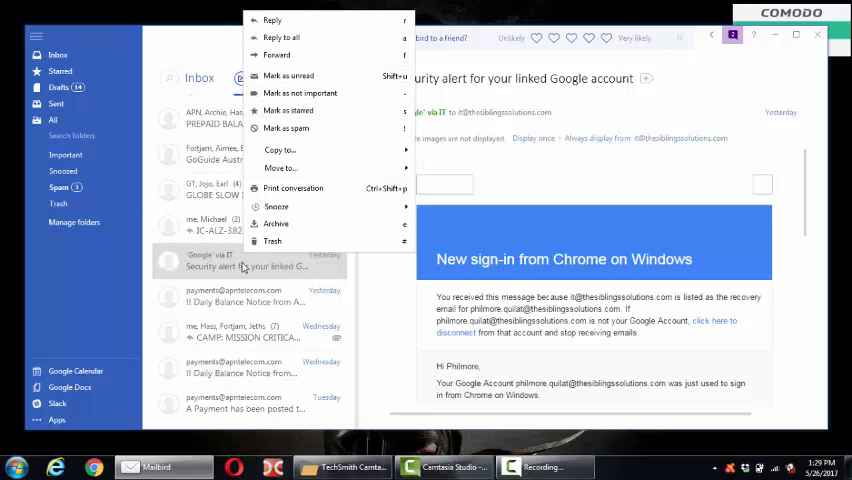
mouse_move(300, 93)
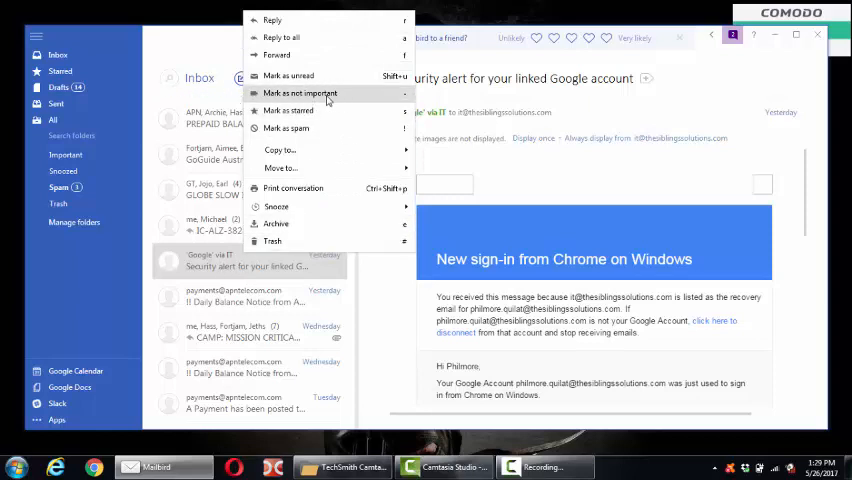
mouse_move(340, 110)
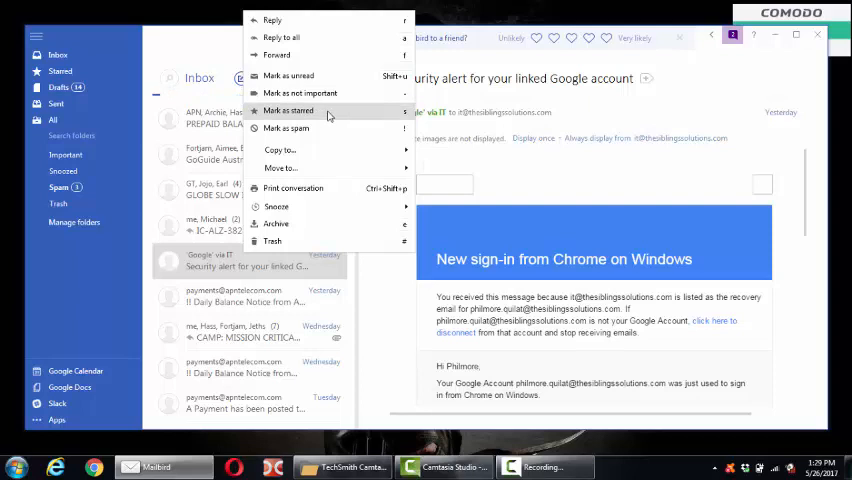
click(288, 110)
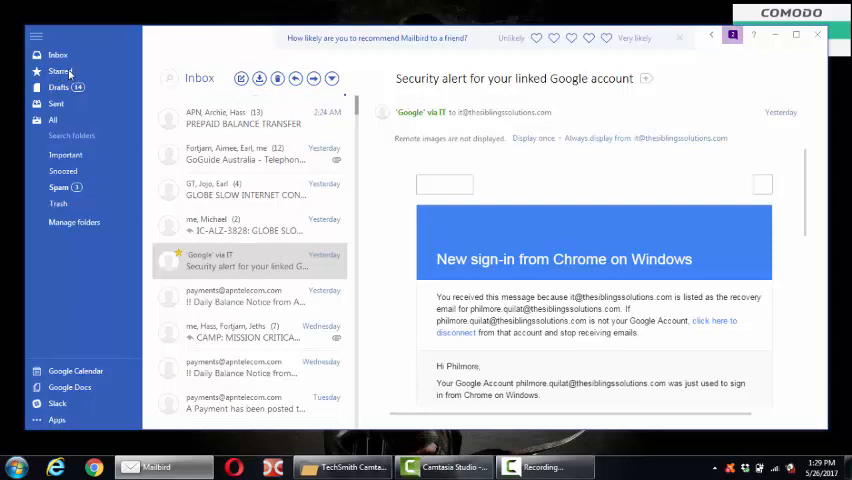
click(60, 71)
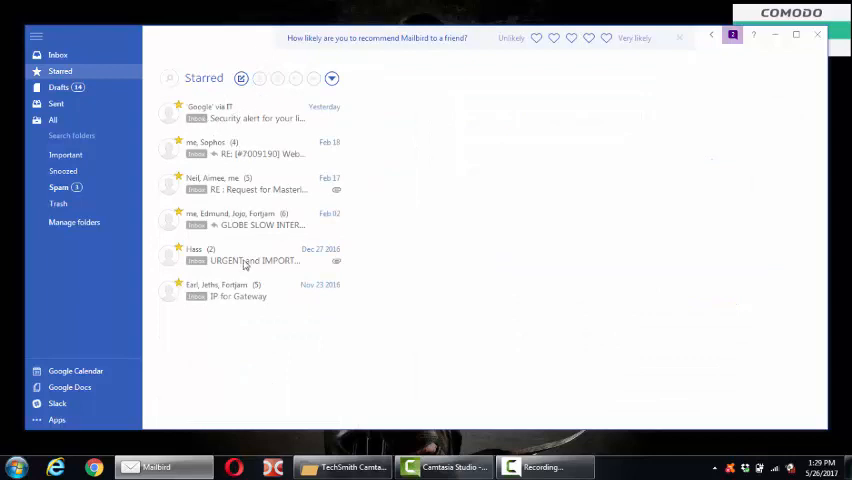
click(58, 55)
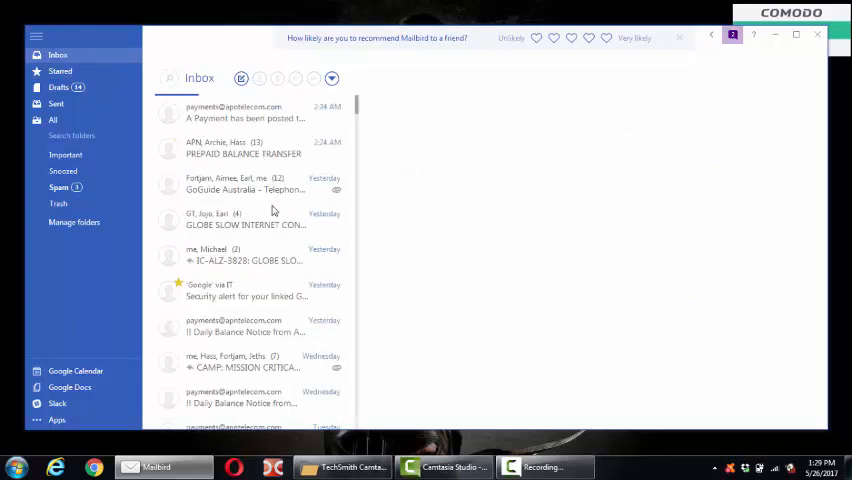
right_click(245, 290)
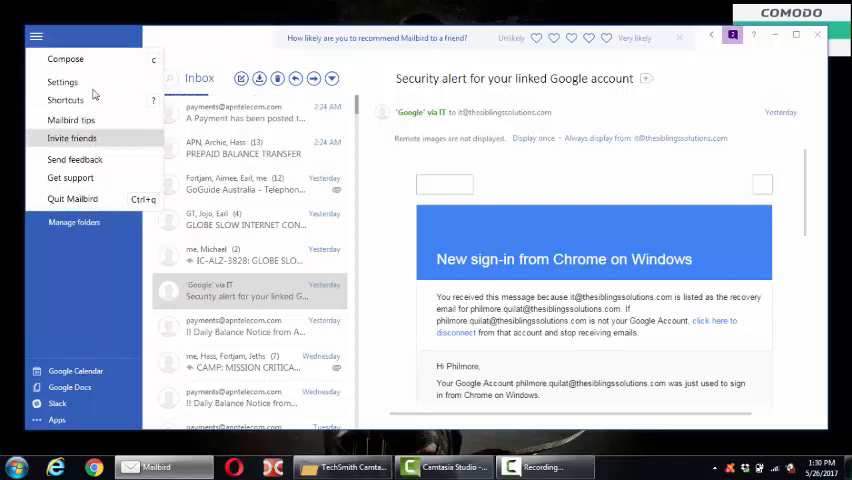
- Open Settings from the hamburger menu, close it, then launch Slack from the sidebar
click(62, 82)
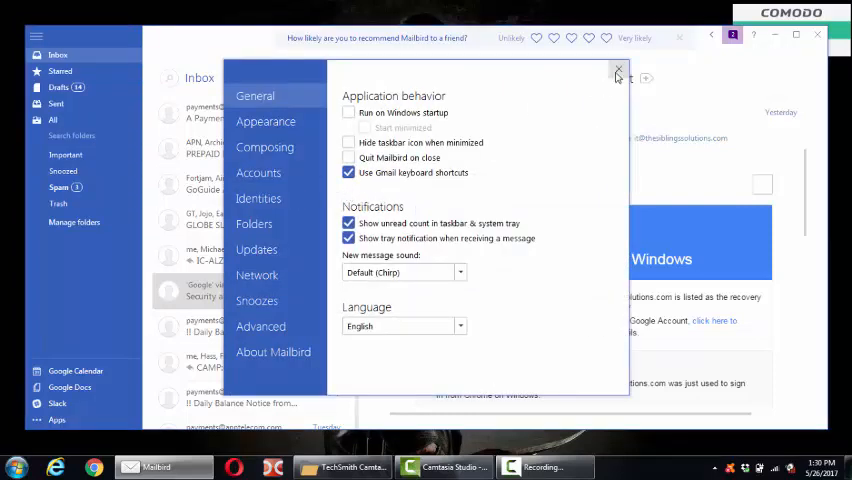
click(618, 72)
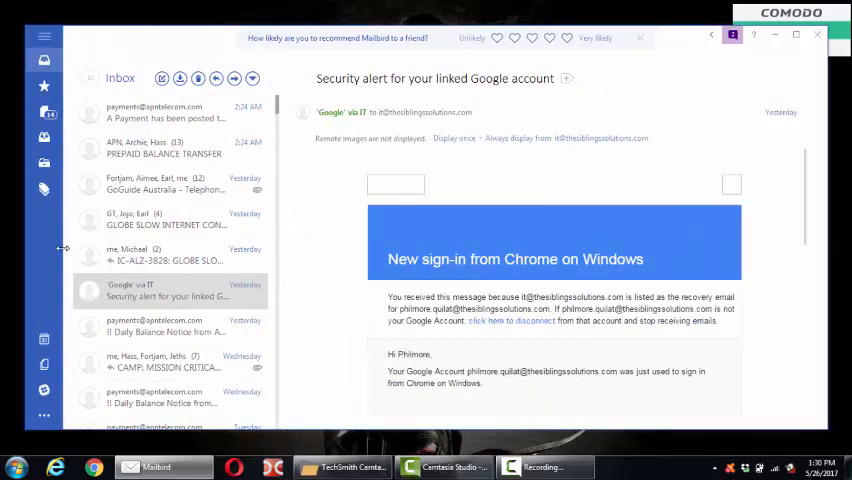
click(44, 37)
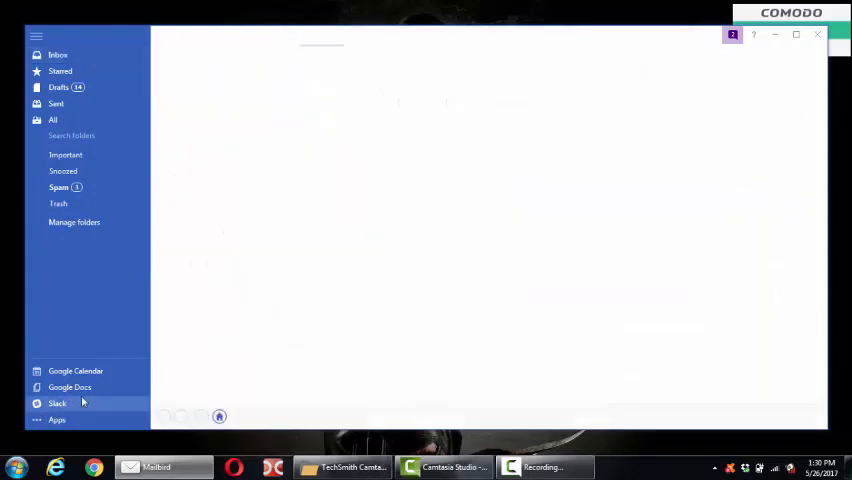
mouse_move(403, 253)
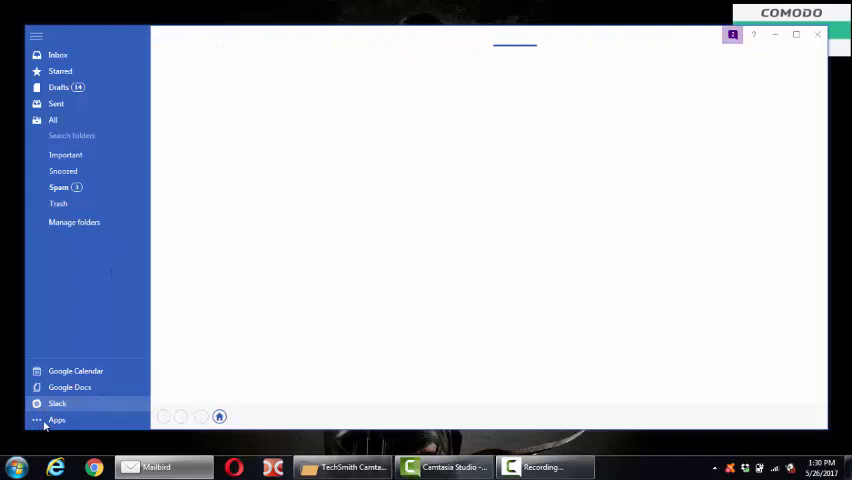
- Scroll through the full Apps catalogue, then open Slack's team sign-in page from the sidebar
click(56, 419)
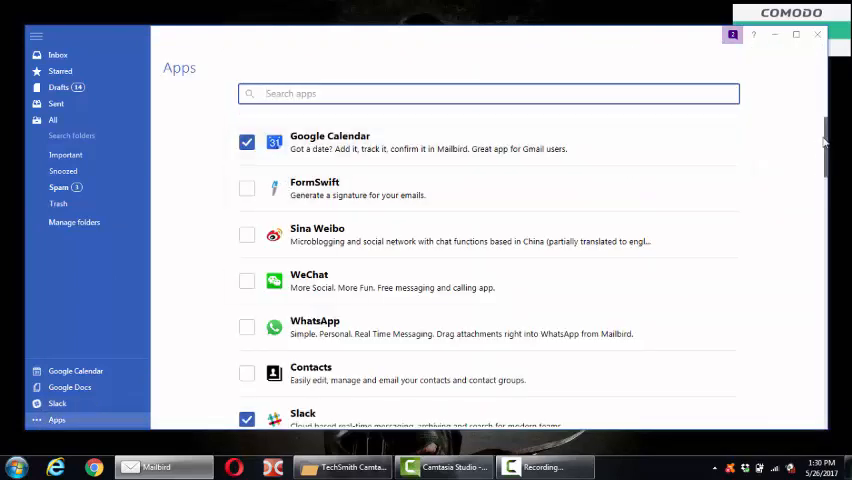
scroll(down, 3)
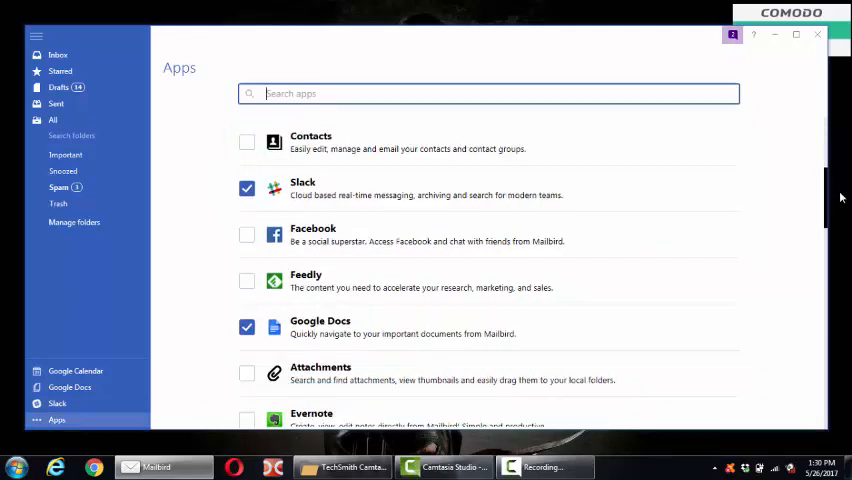
scroll(down, 3)
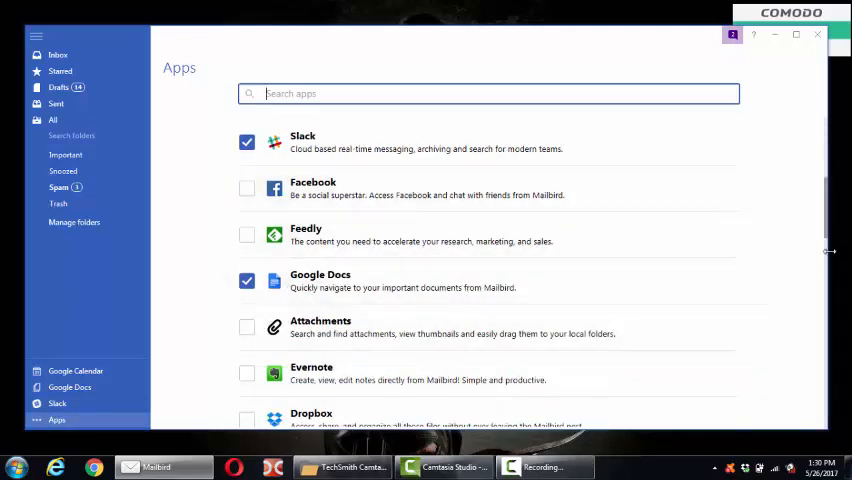
scroll(down, 3)
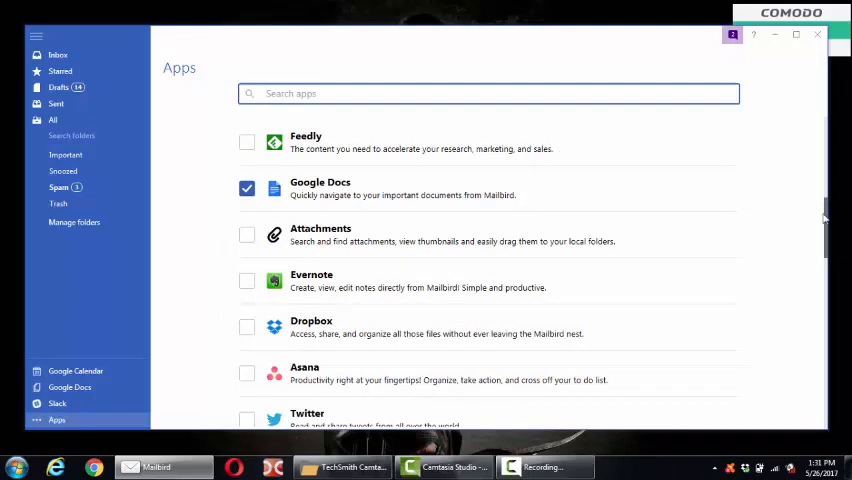
scroll(down, 3)
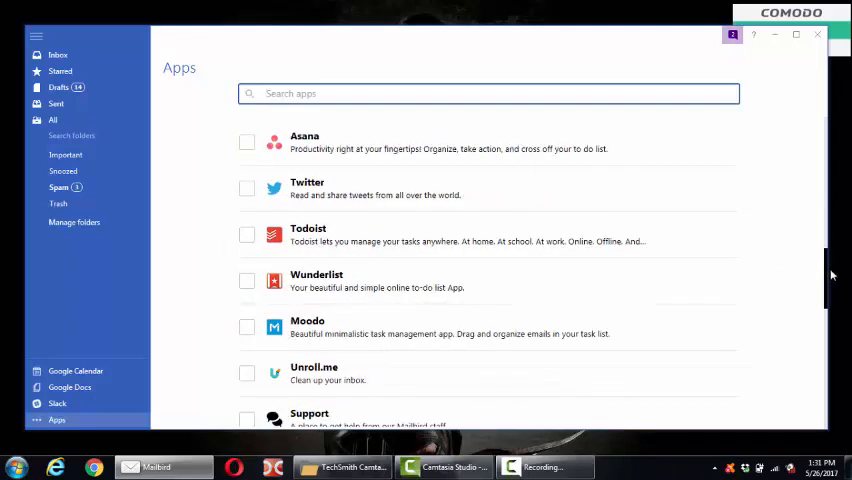
scroll(down, 3)
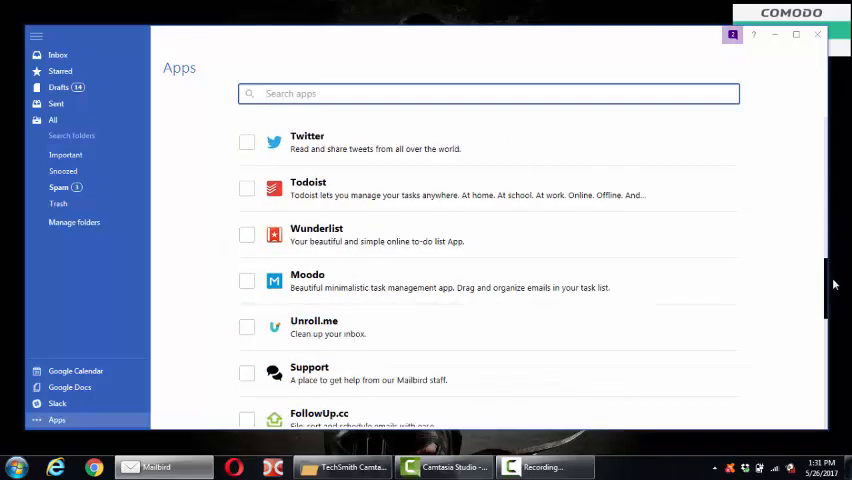
scroll(down, 3)
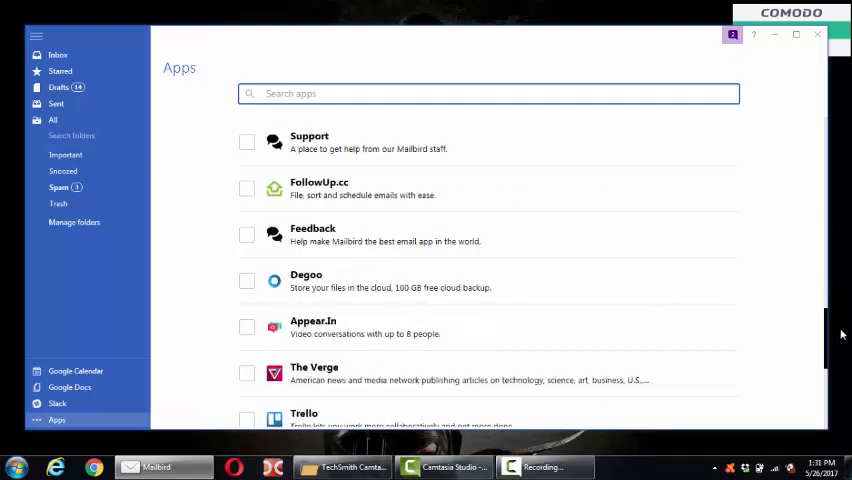
scroll(down, 3)
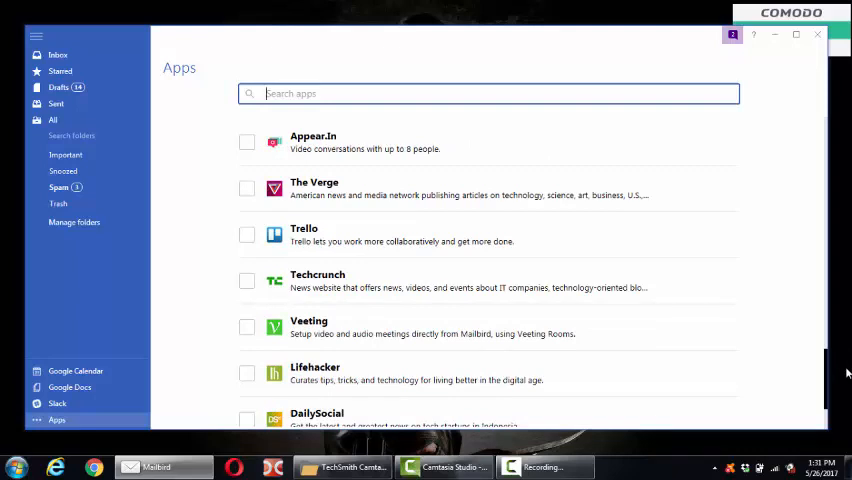
scroll(down, 3)
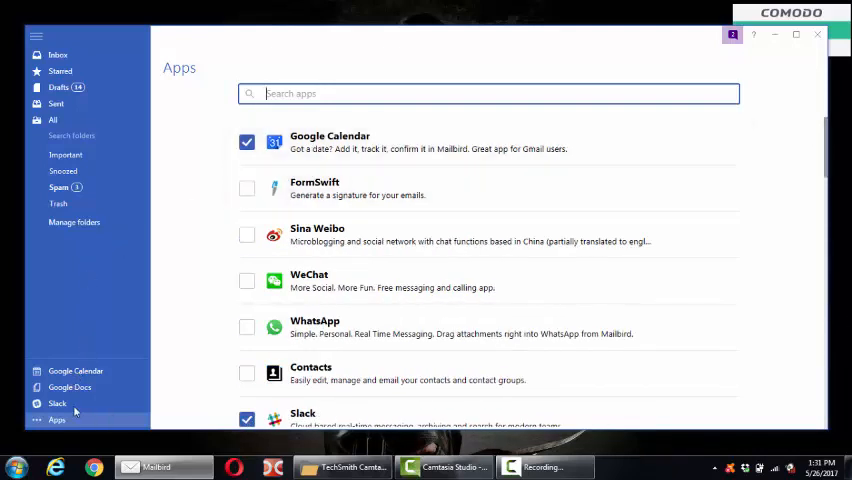
click(57, 403)
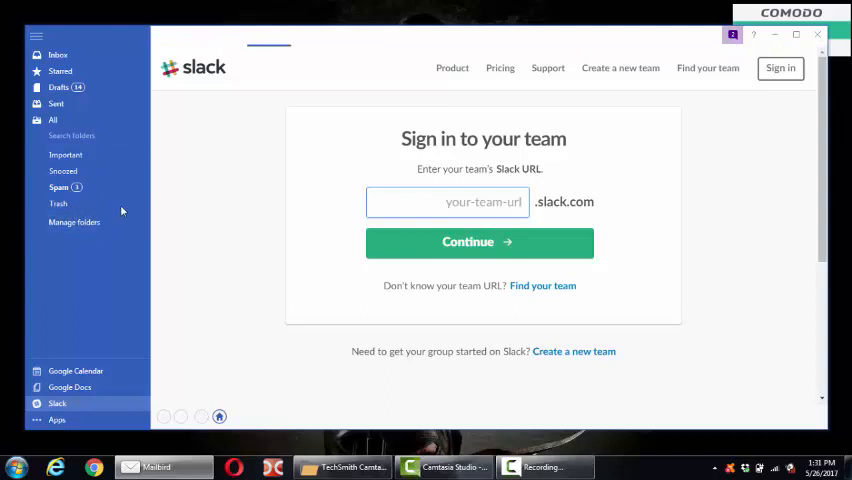
- Show the Sent folder, then open Settings from the main menu
click(58, 187)
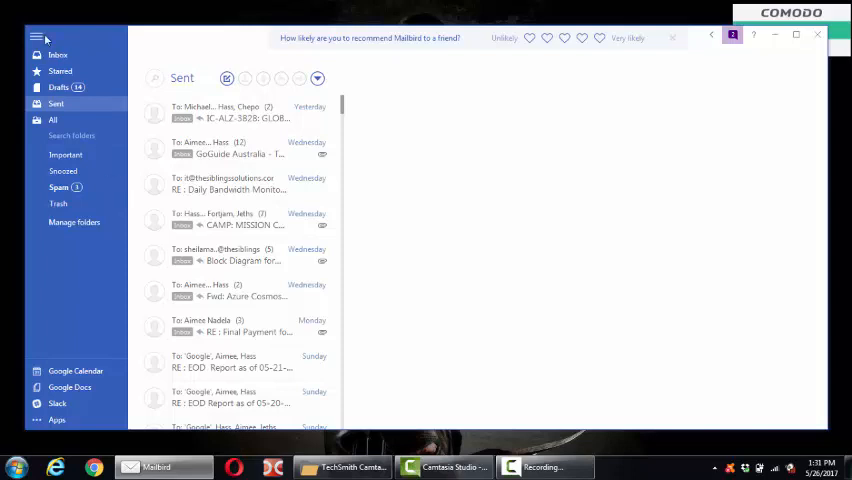
click(36, 37)
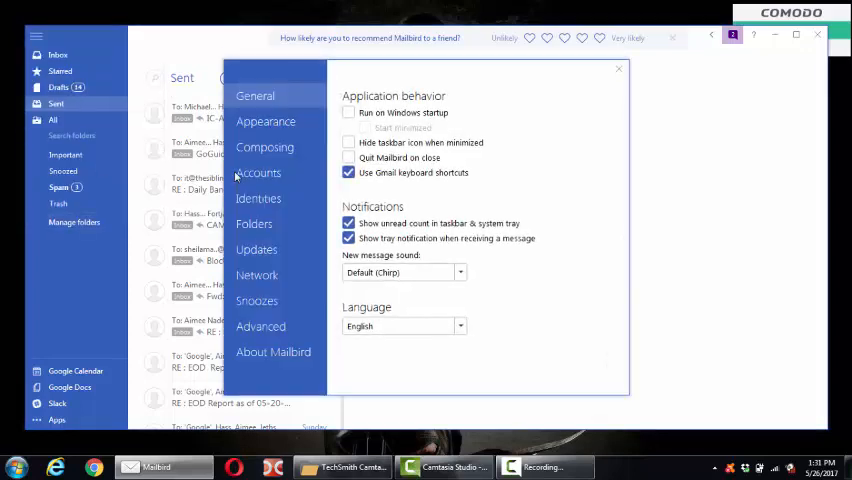
- Try the orange and red lion backgrounds under Appearance, then close Settings
click(266, 121)
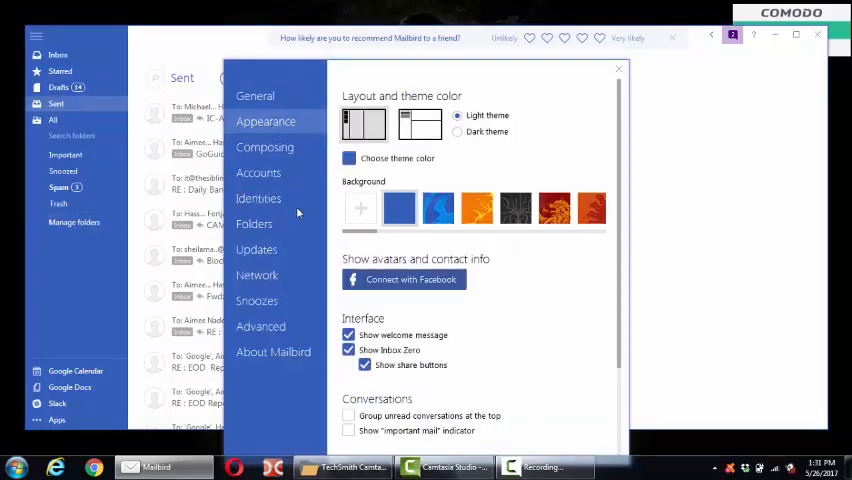
click(399, 208)
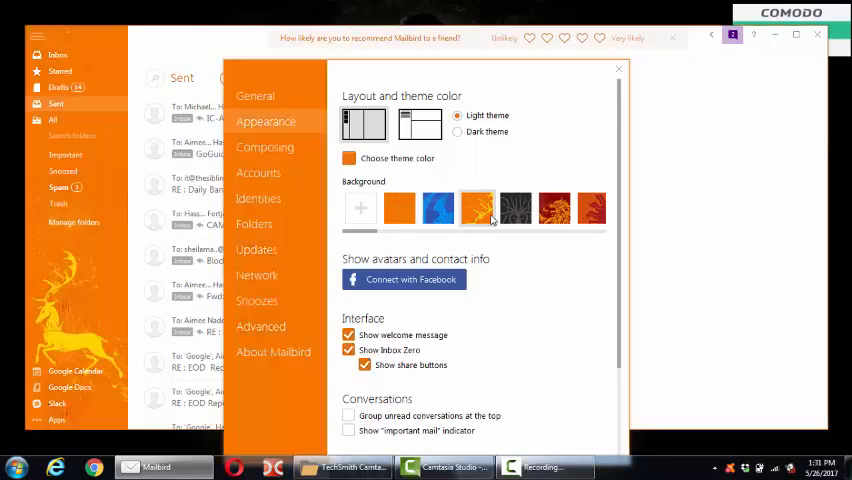
click(399, 208)
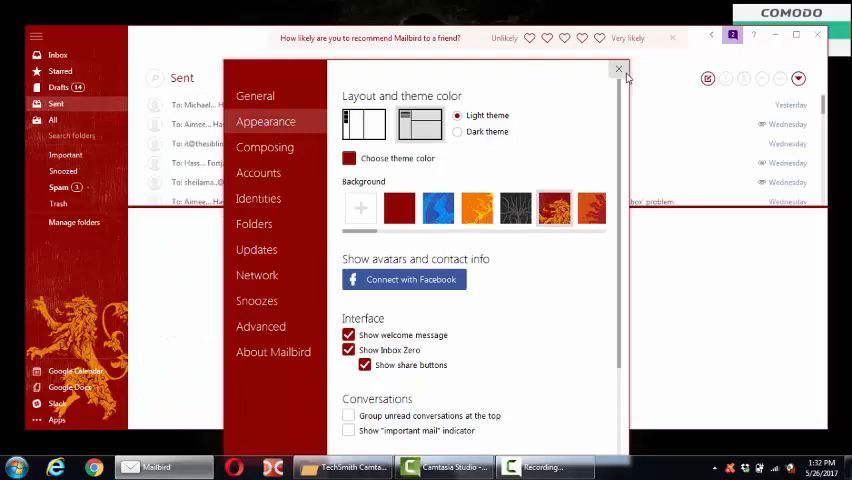
click(618, 69)
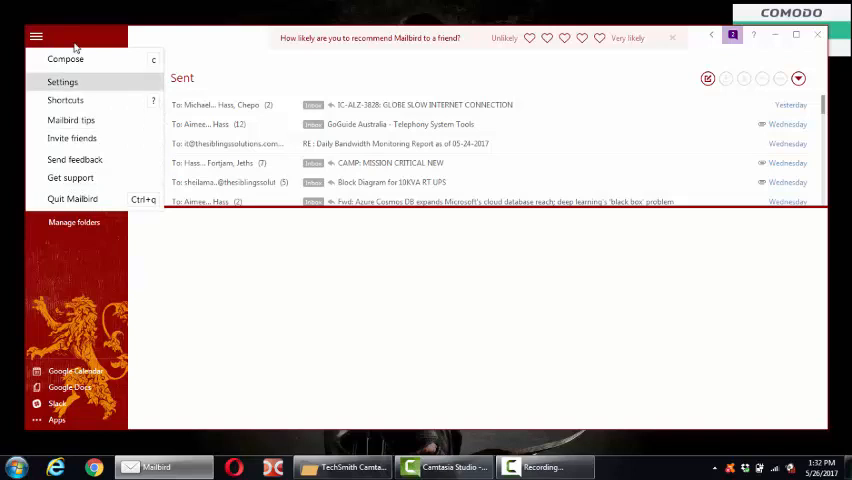
- Reopen Settings > Appearance, select the Dark theme and go to Accounts
click(62, 82)
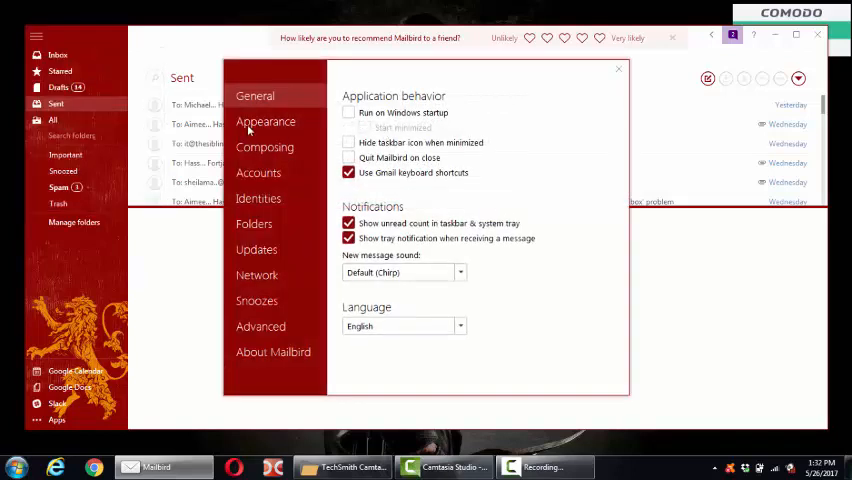
click(266, 121)
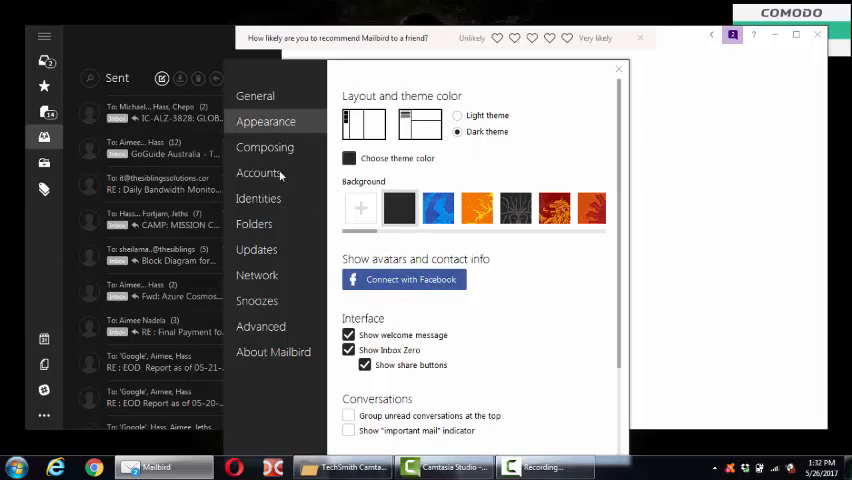
click(258, 172)
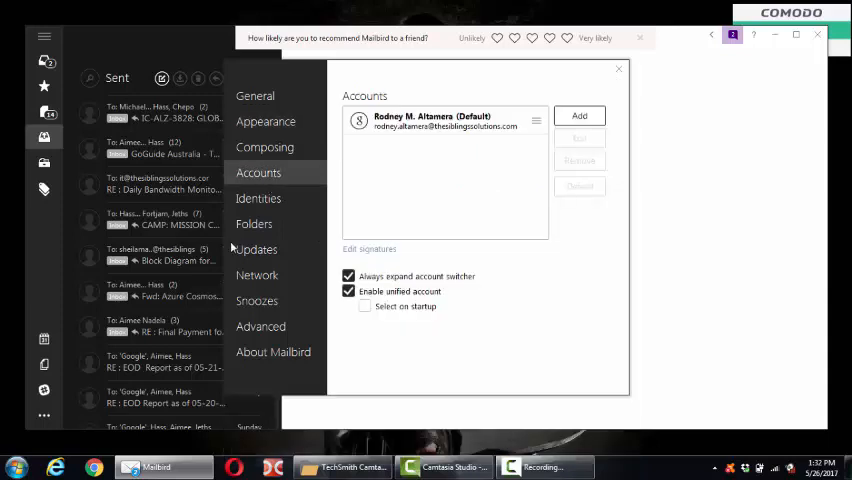
- Review the connected accounts, open the Add account dialog, then dismiss it
click(266, 121)
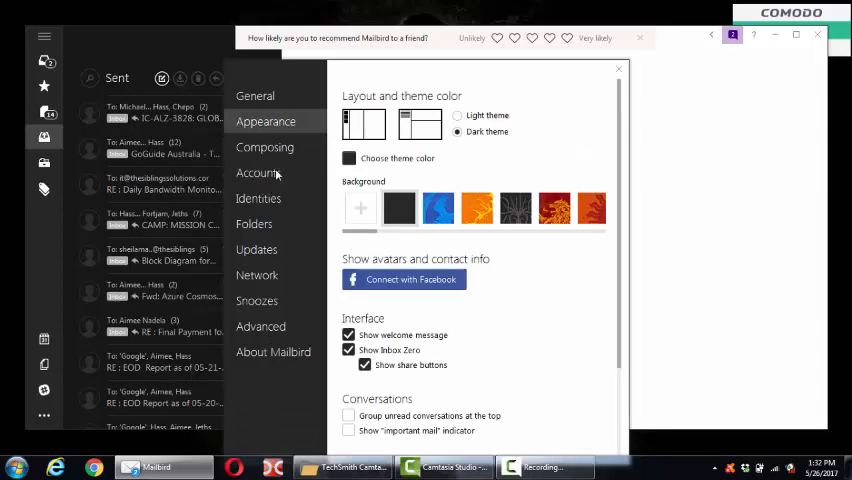
click(258, 172)
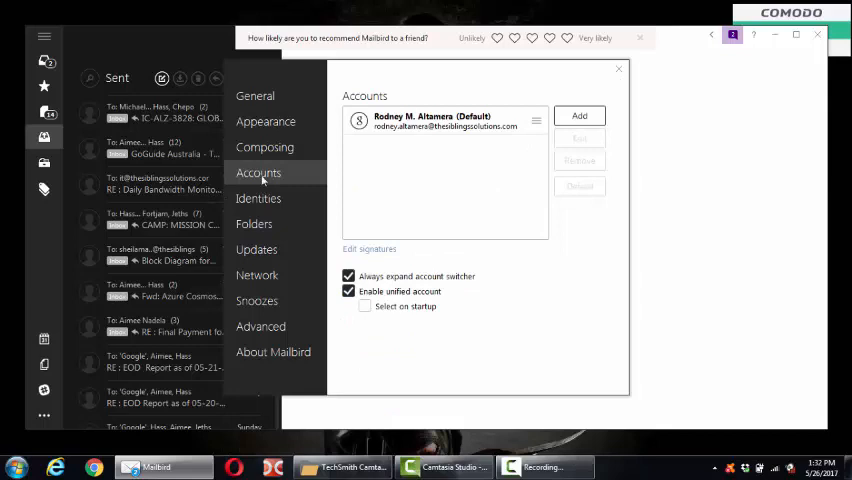
click(579, 115)
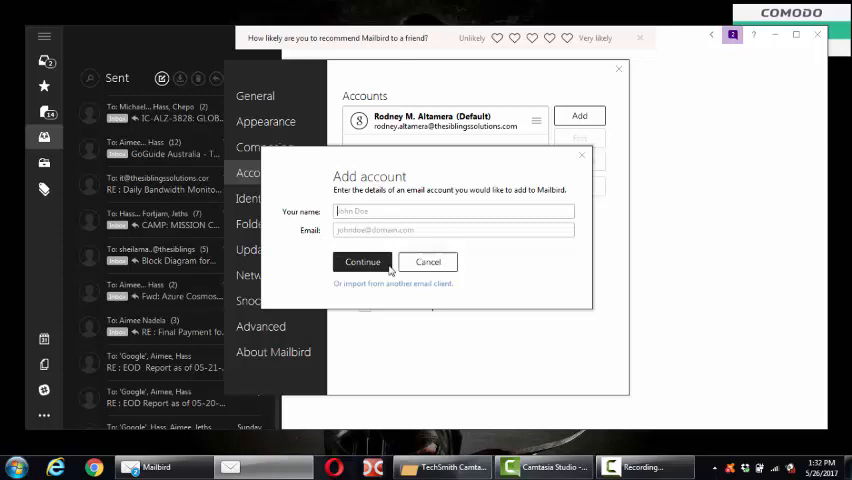
click(427, 262)
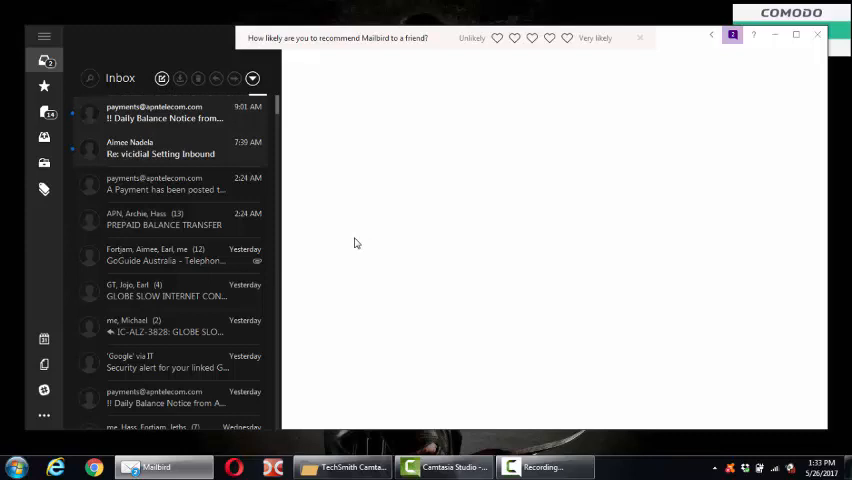
mouse_move(361, 256)
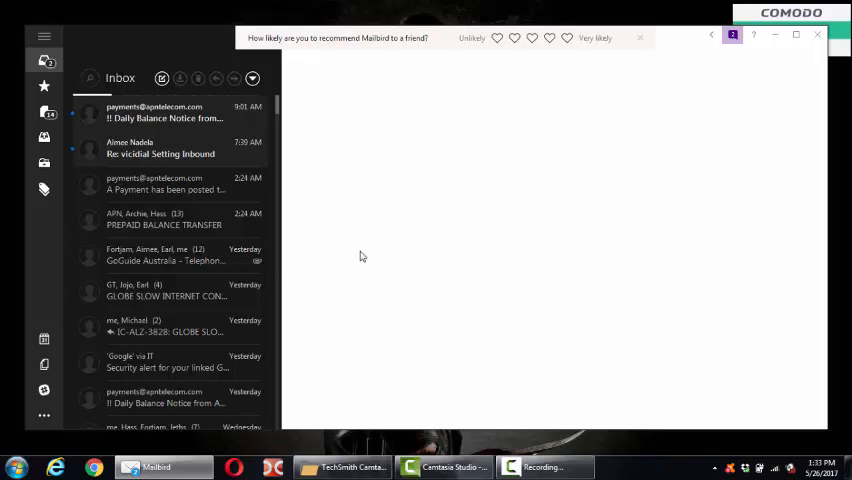
mouse_move(330, 177)
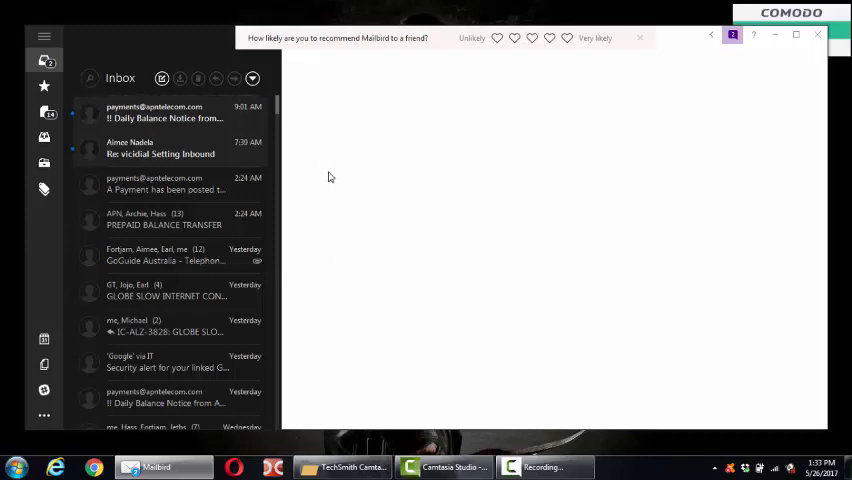
mouse_move(333, 208)
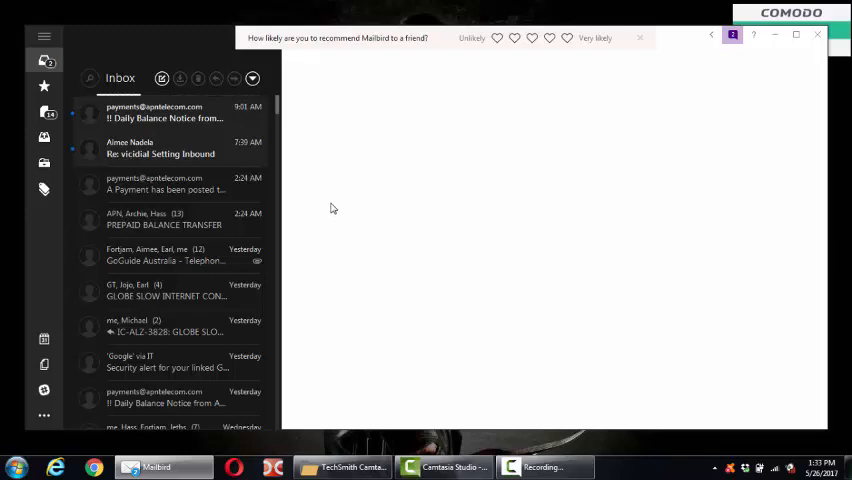